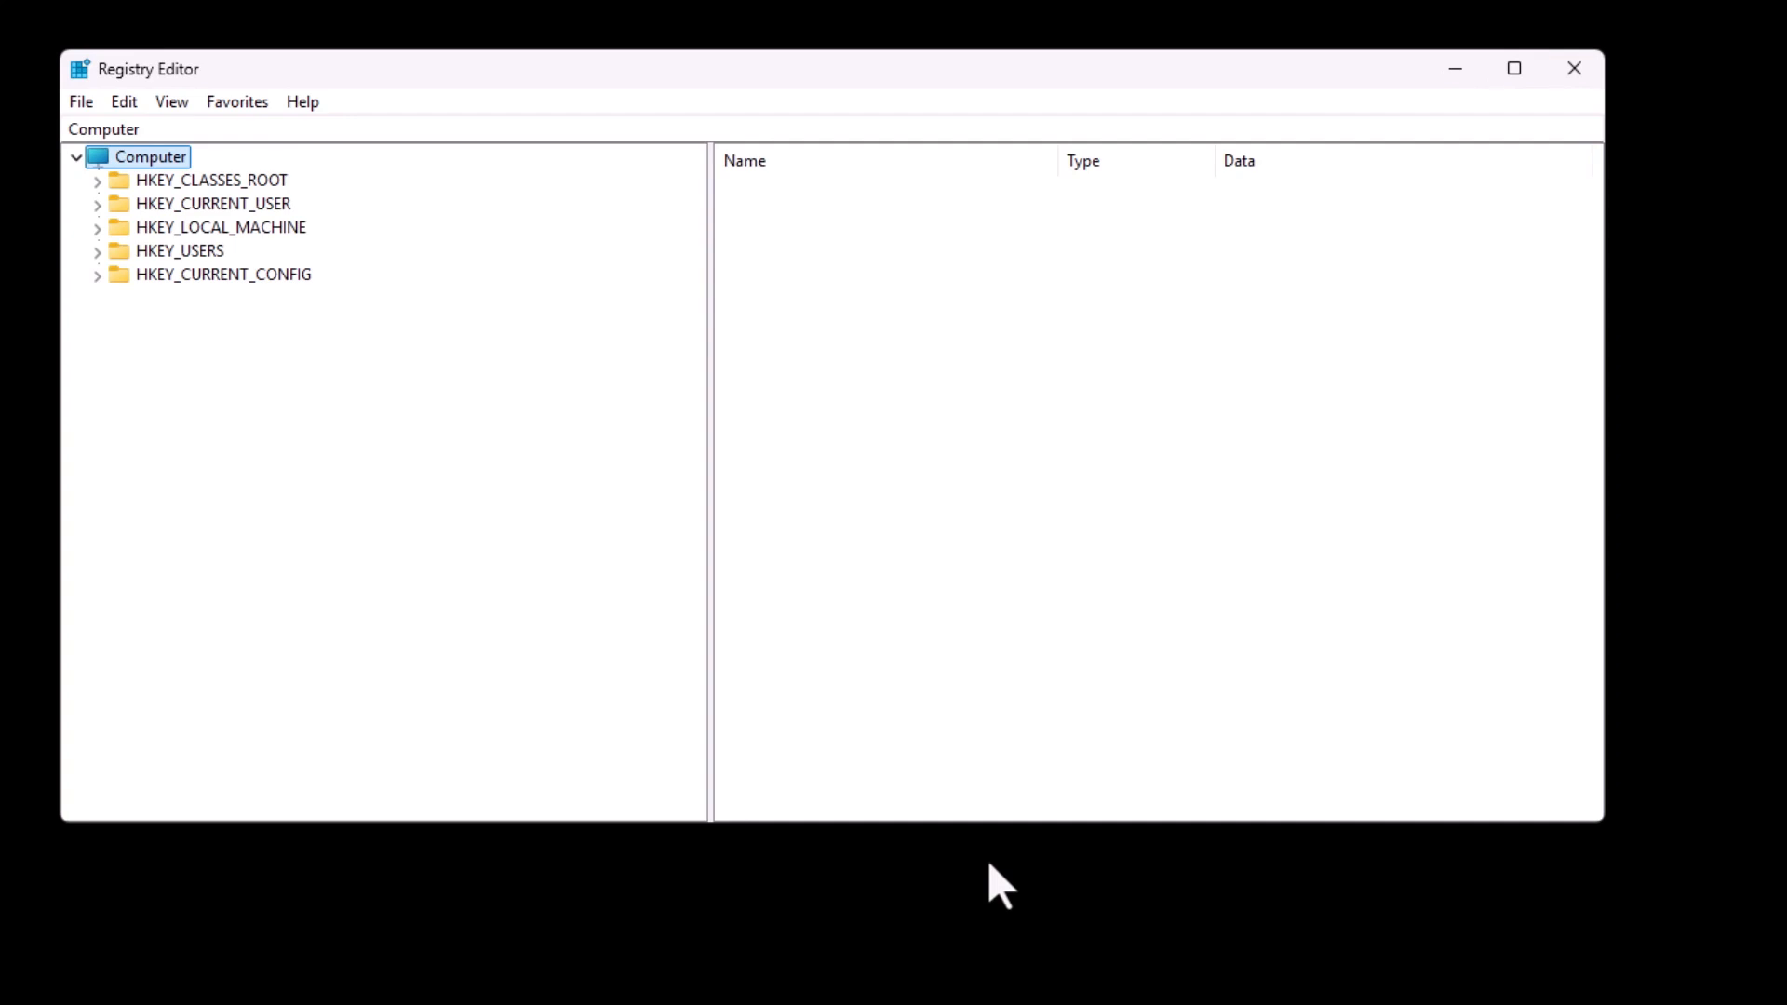
Expand HKEY_LOCAL_MACHINE and scroll toward SYSTEM\Setup\Status\ChildCompletion.
left_click(220, 225)
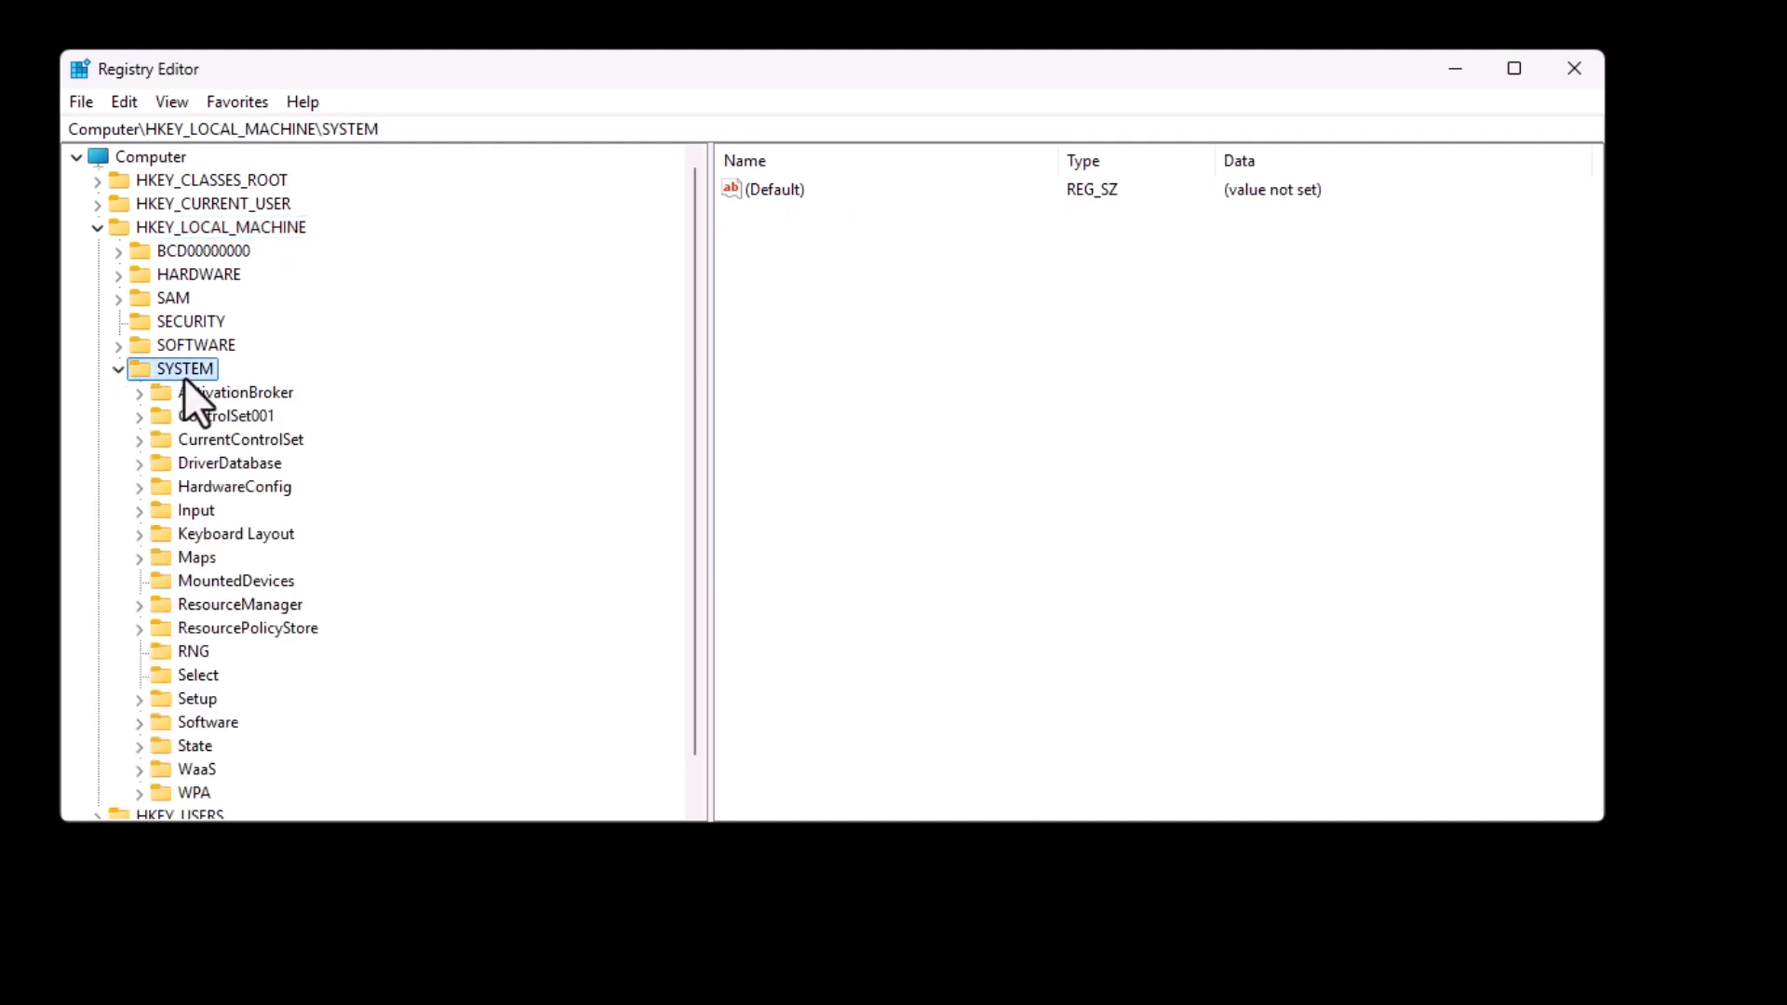
scroll("down", 3)
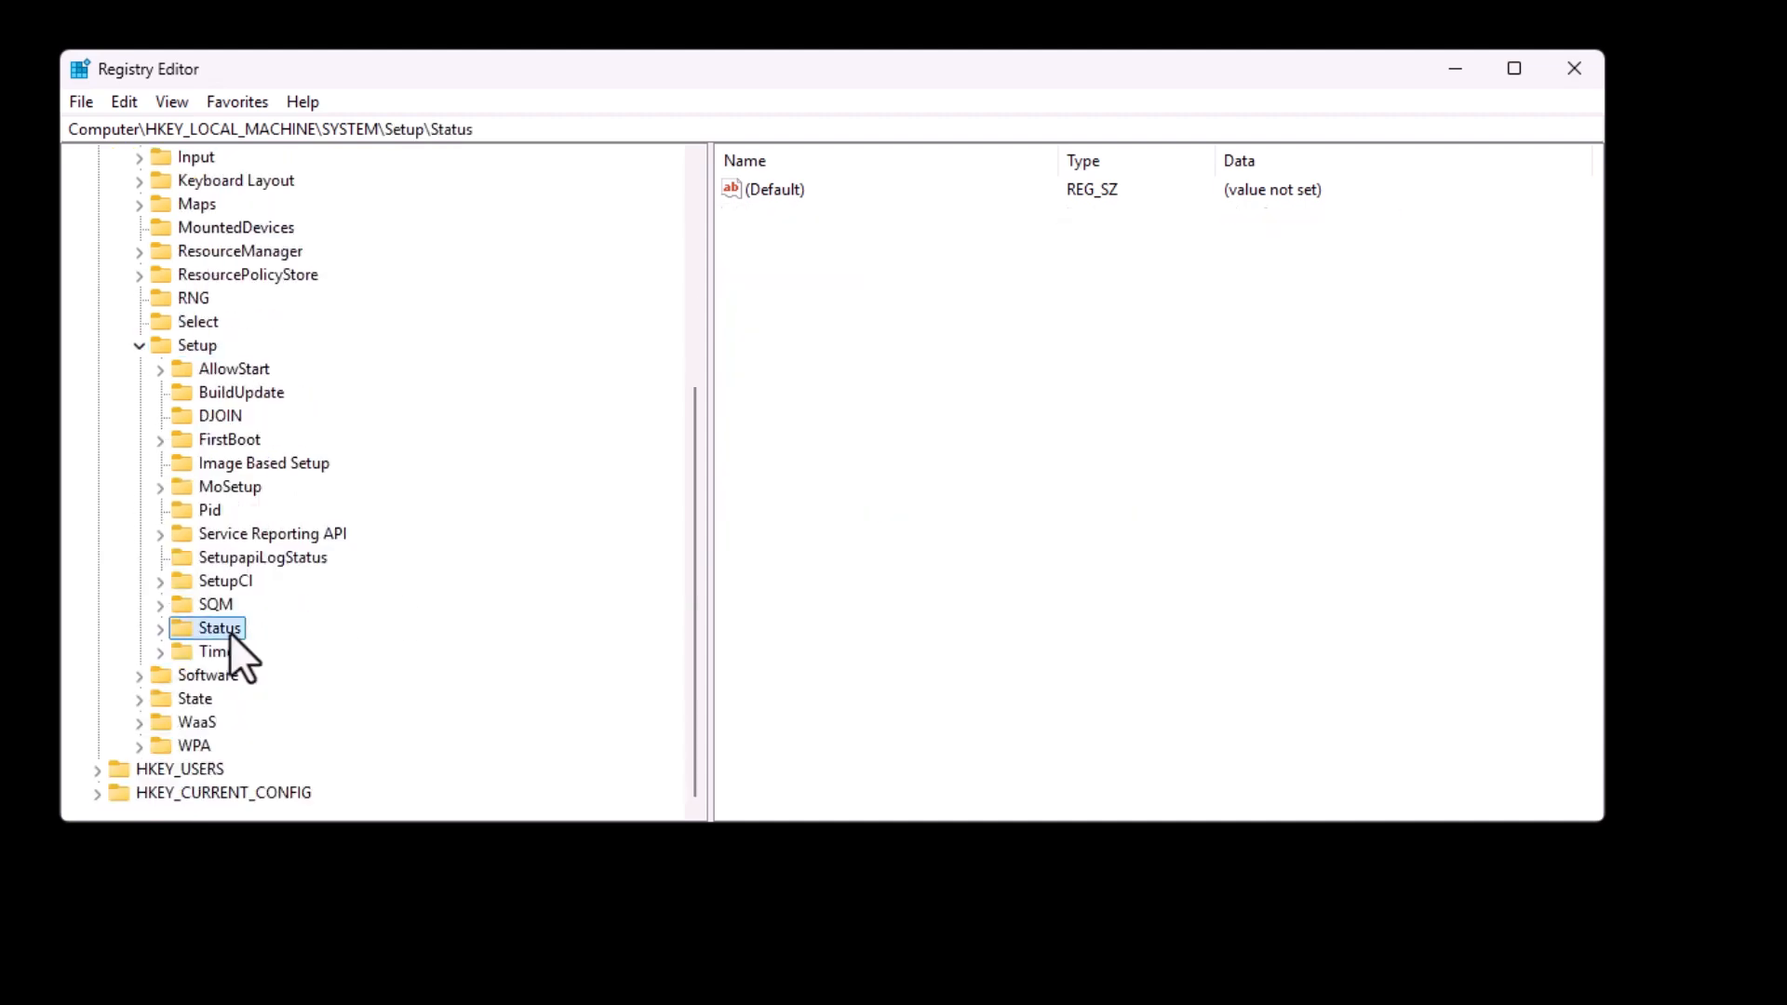
mouse_move(176, 655)
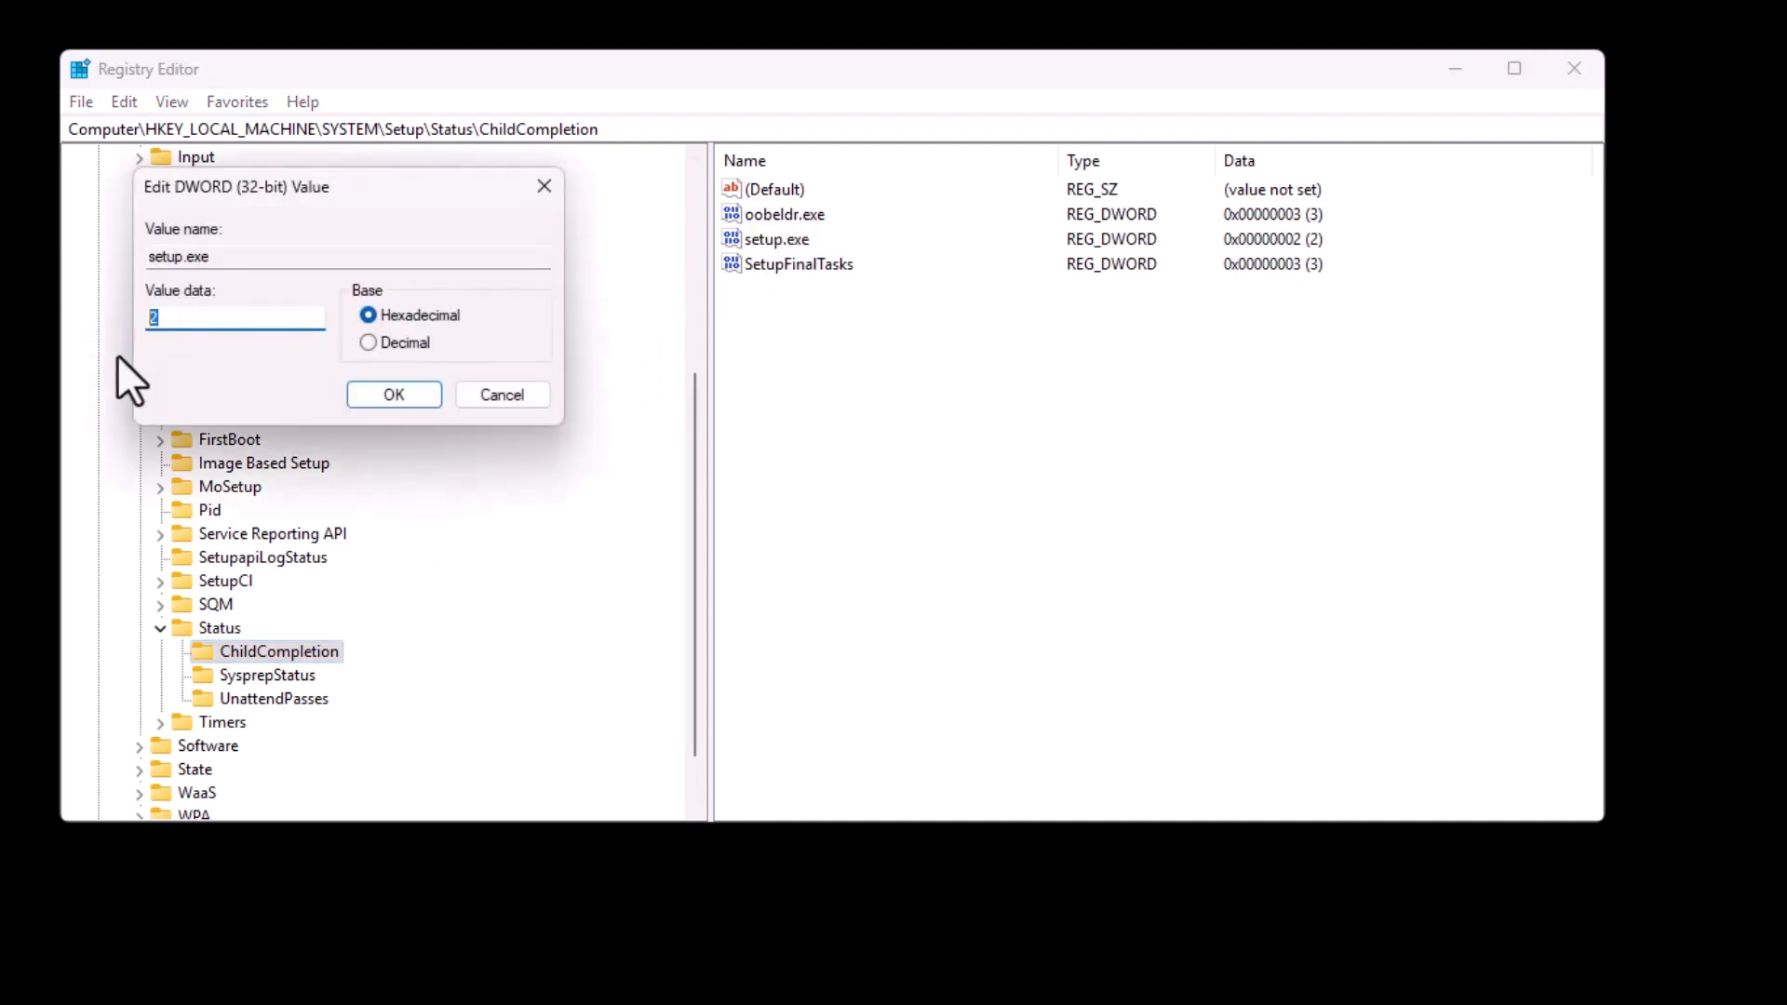
Confirm the new setup.exe value data with OK.
left_click(393, 395)
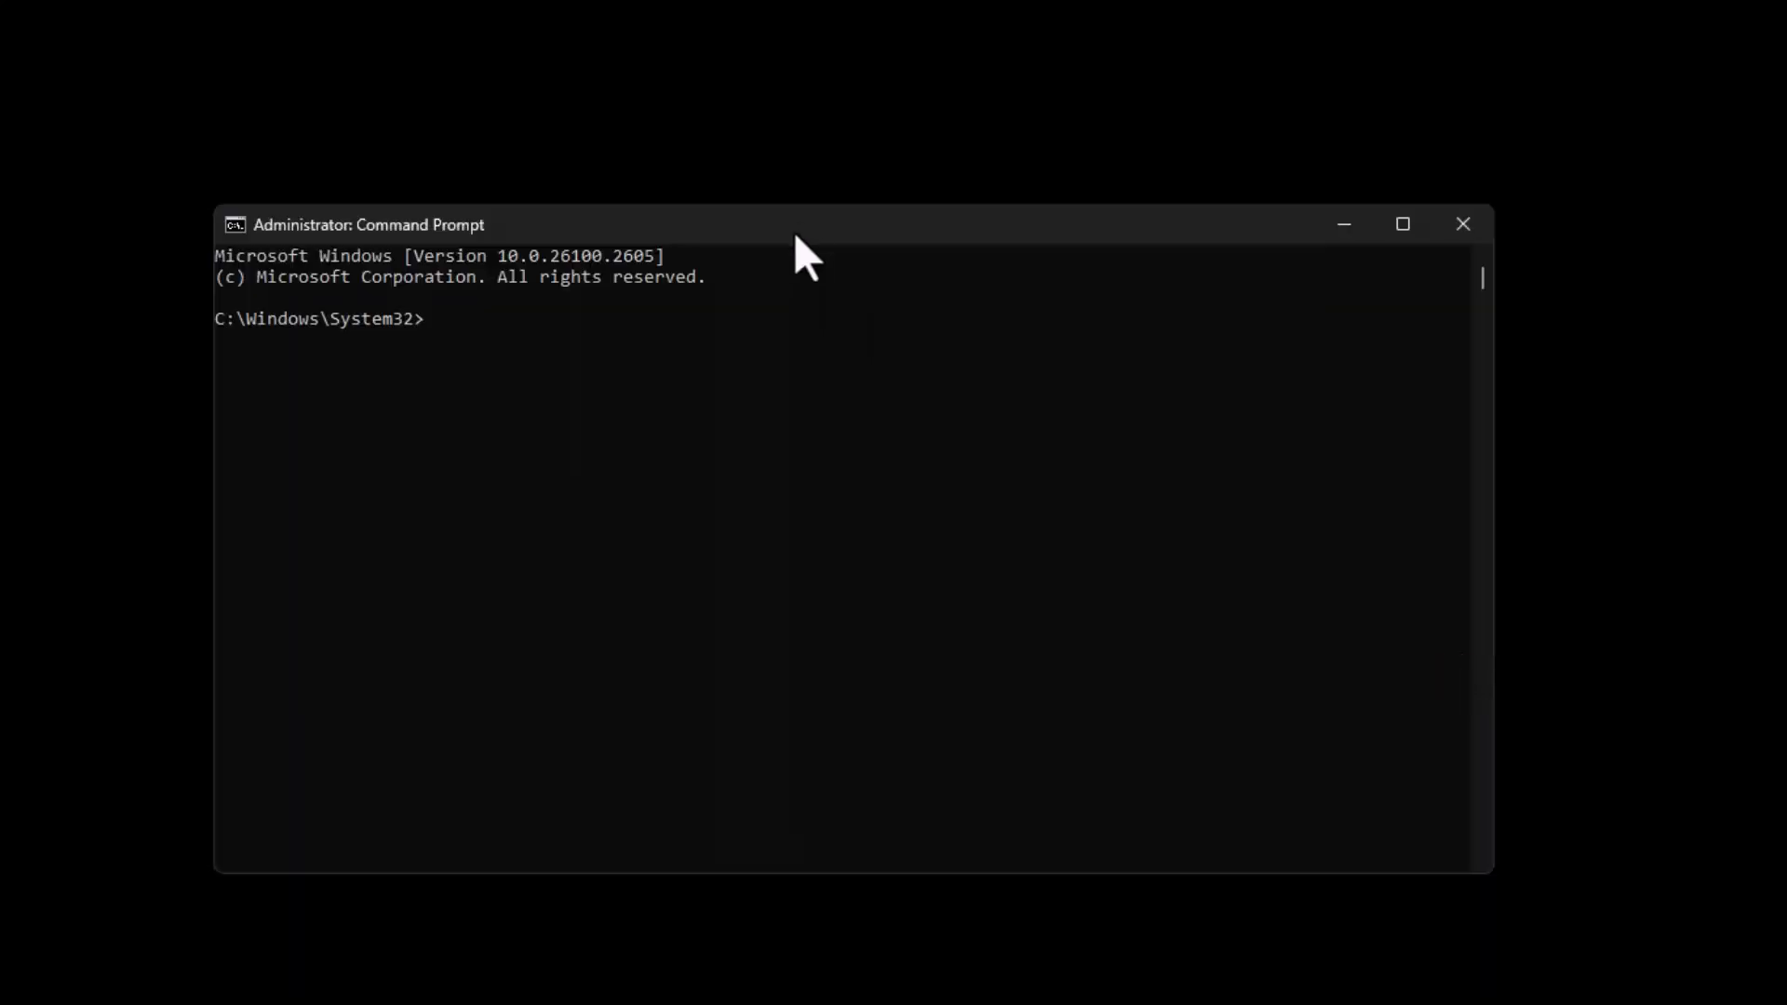
Launch regedit from Command Prompt and browse the HKEY_LOCAL_MACHINE tree toward SYSTEM\Setup.
type("regedi")
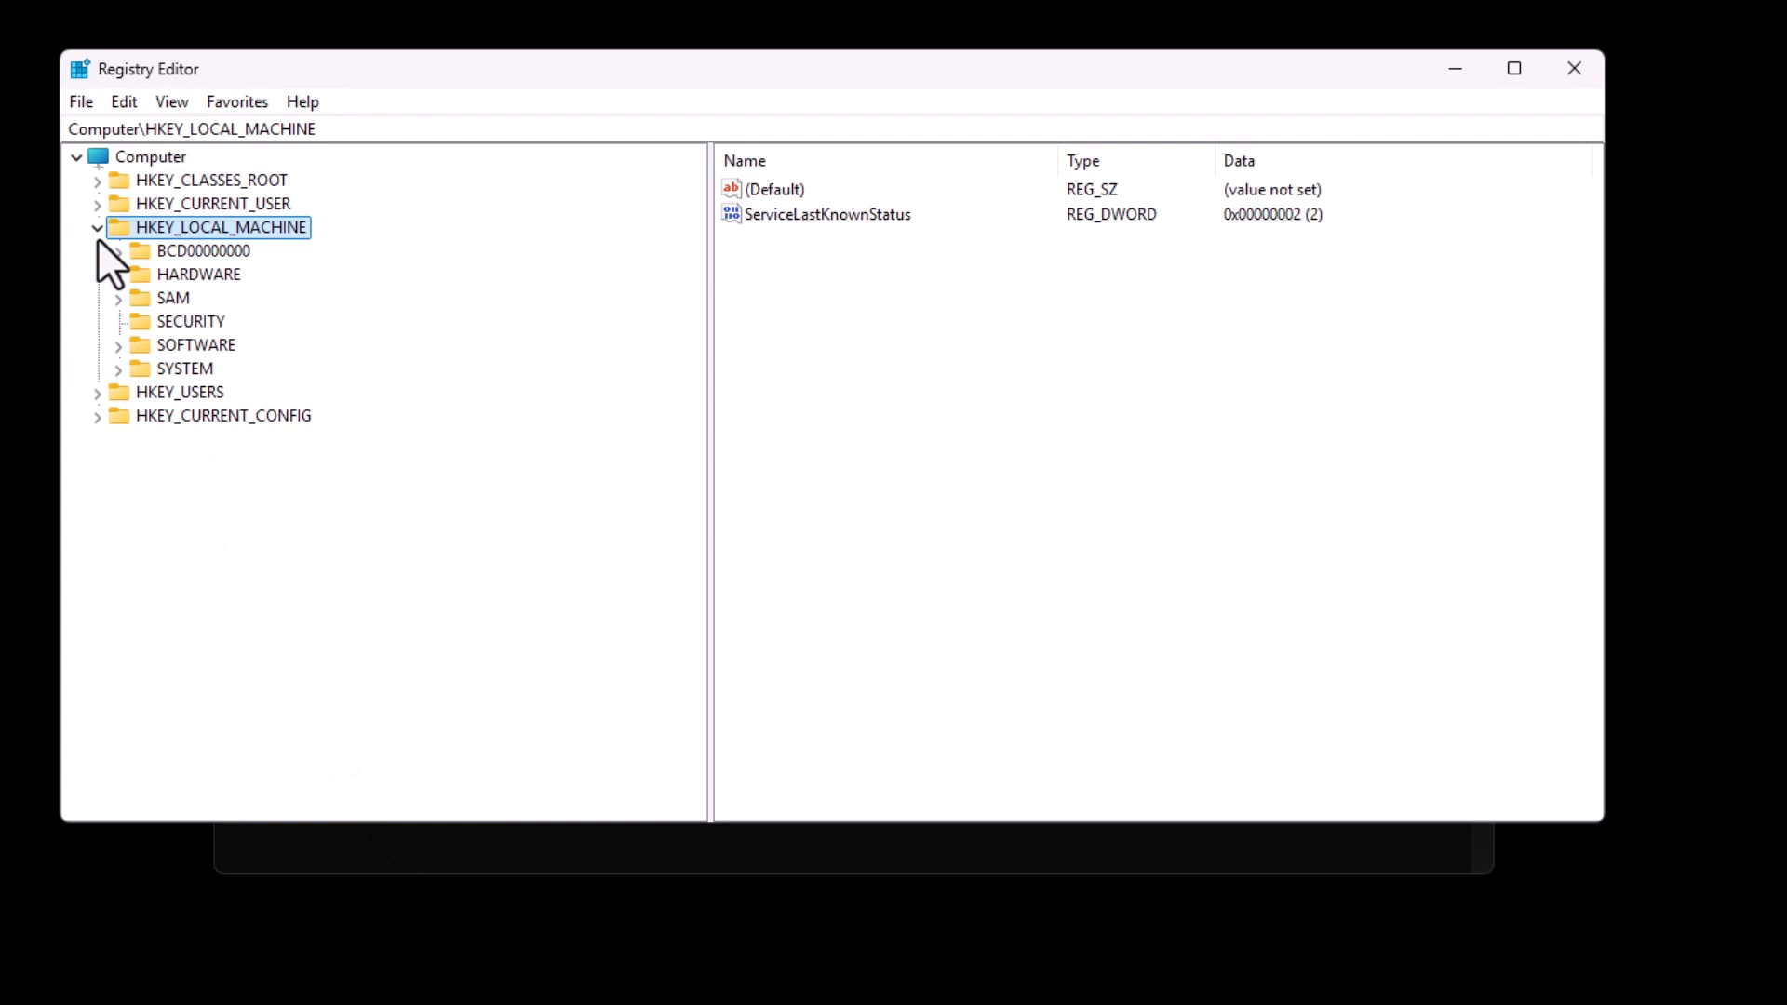
left_click(97, 227)
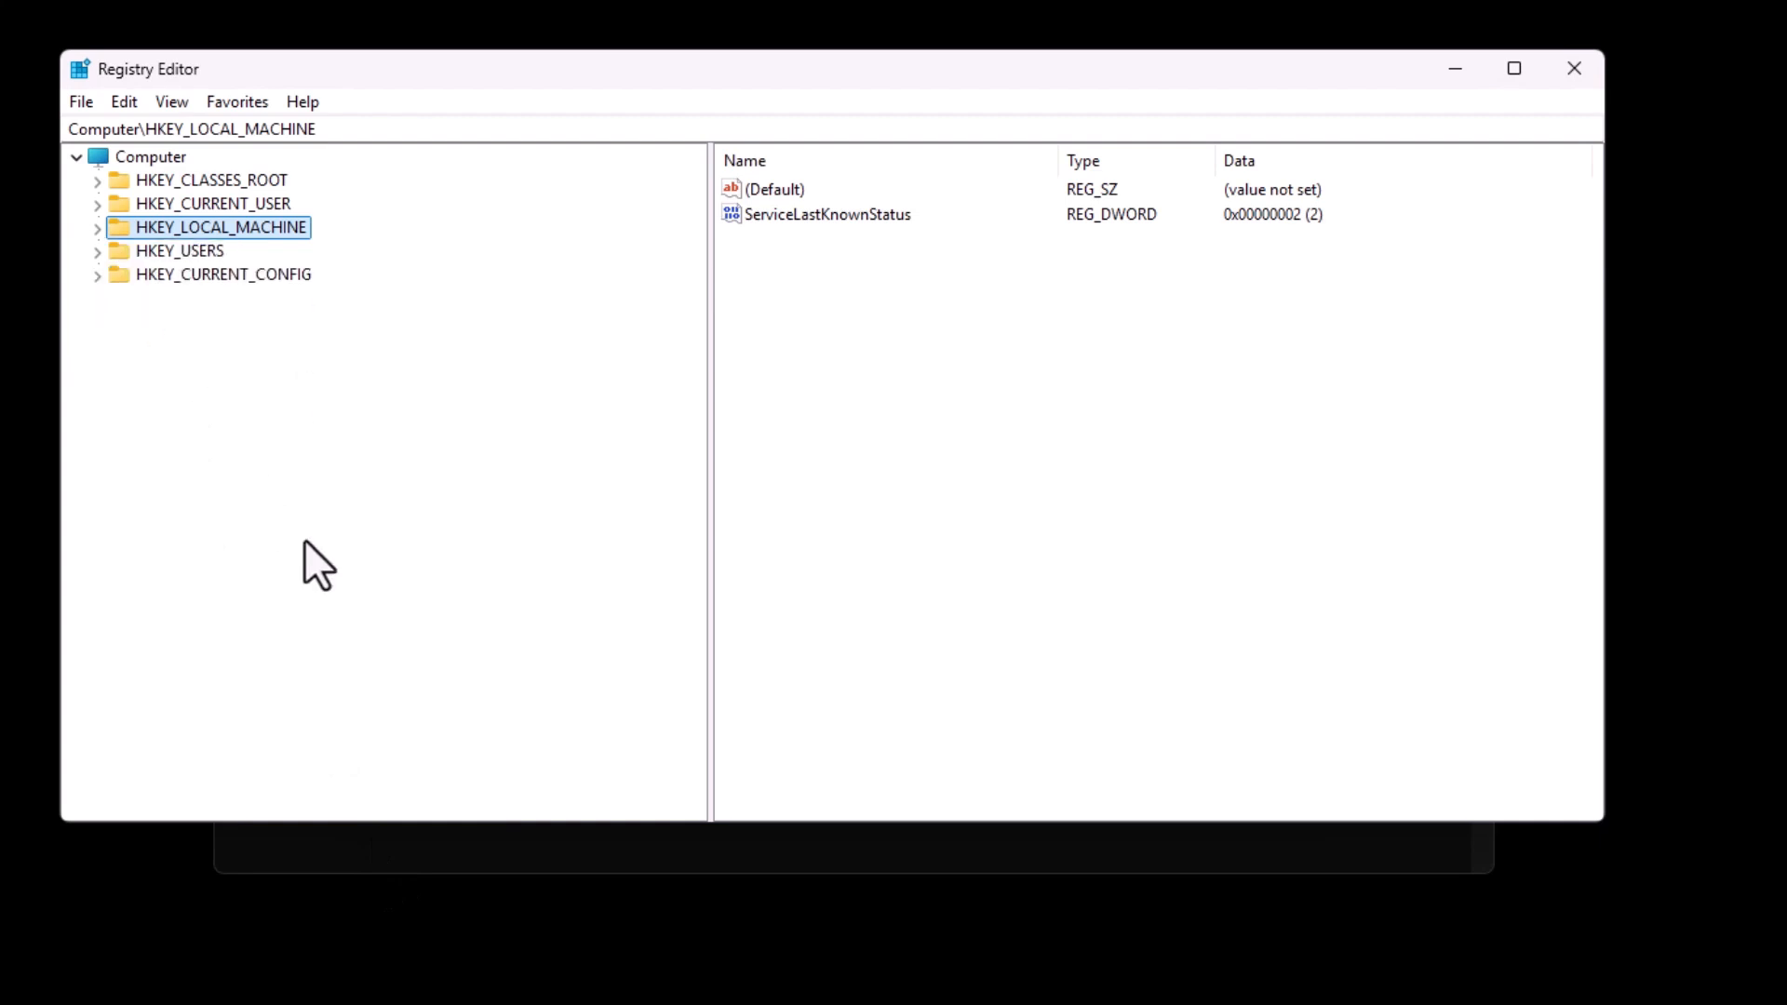
mouse_move(219, 345)
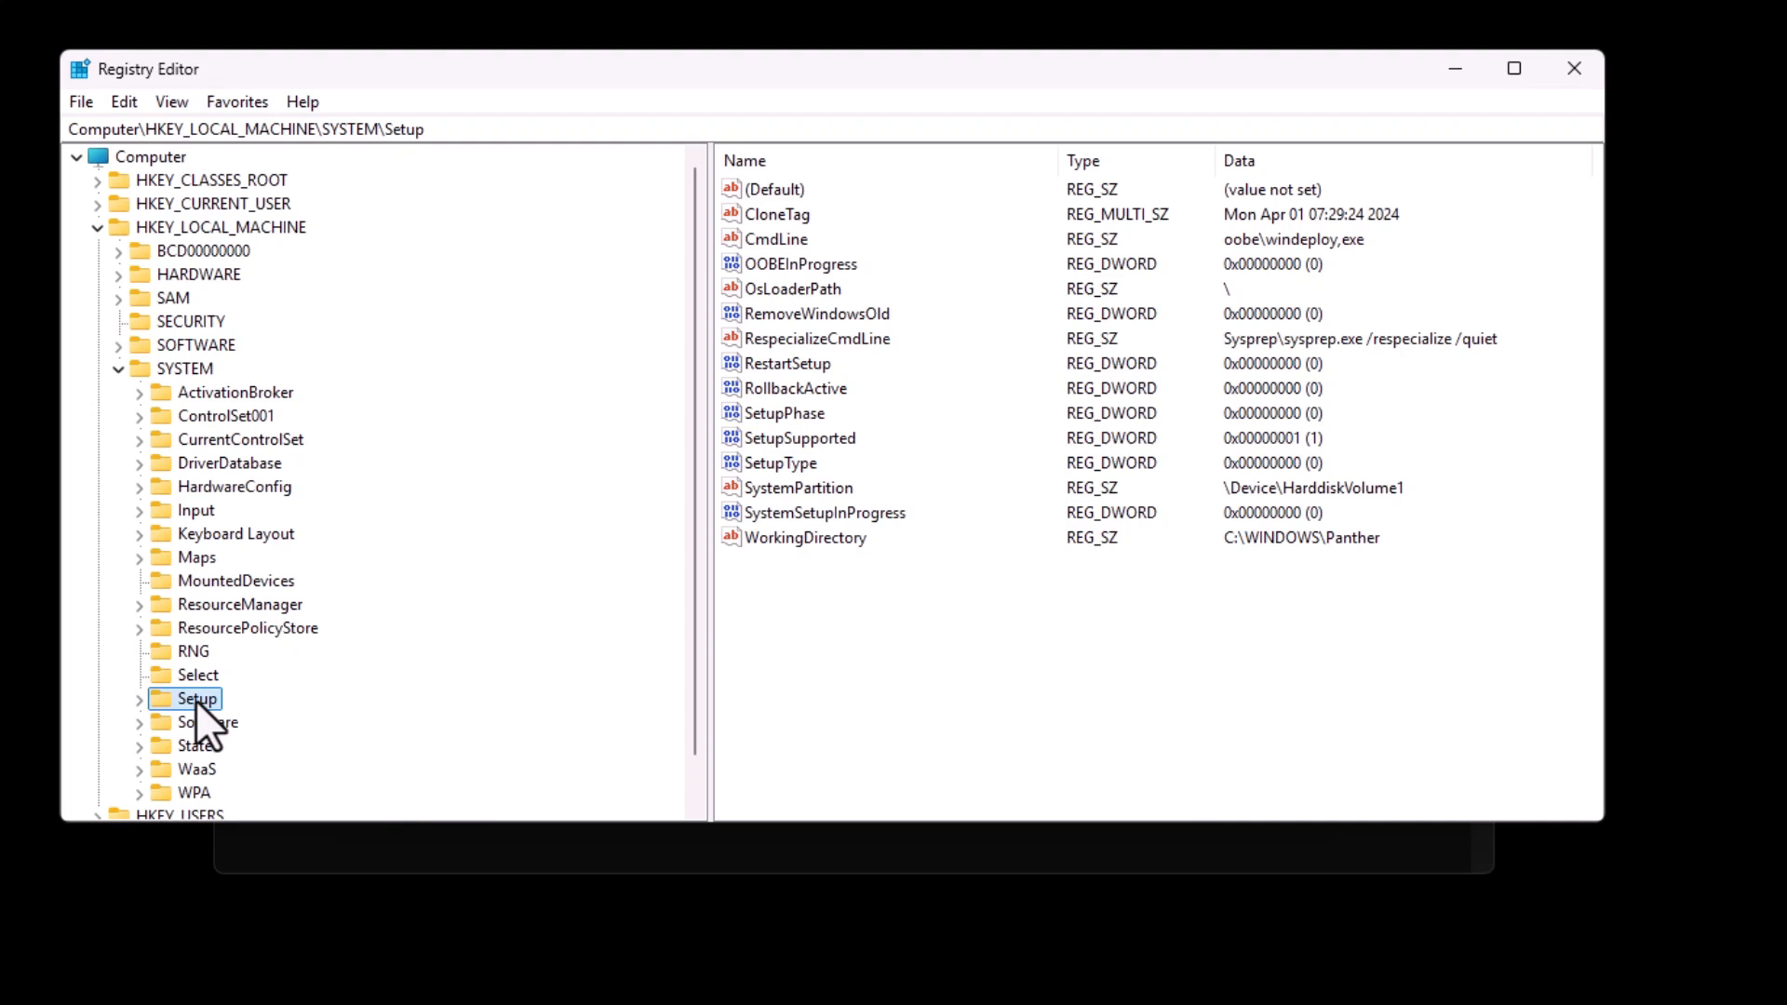
Clear the CmdLine value so it holds no data.
double_click(777, 239)
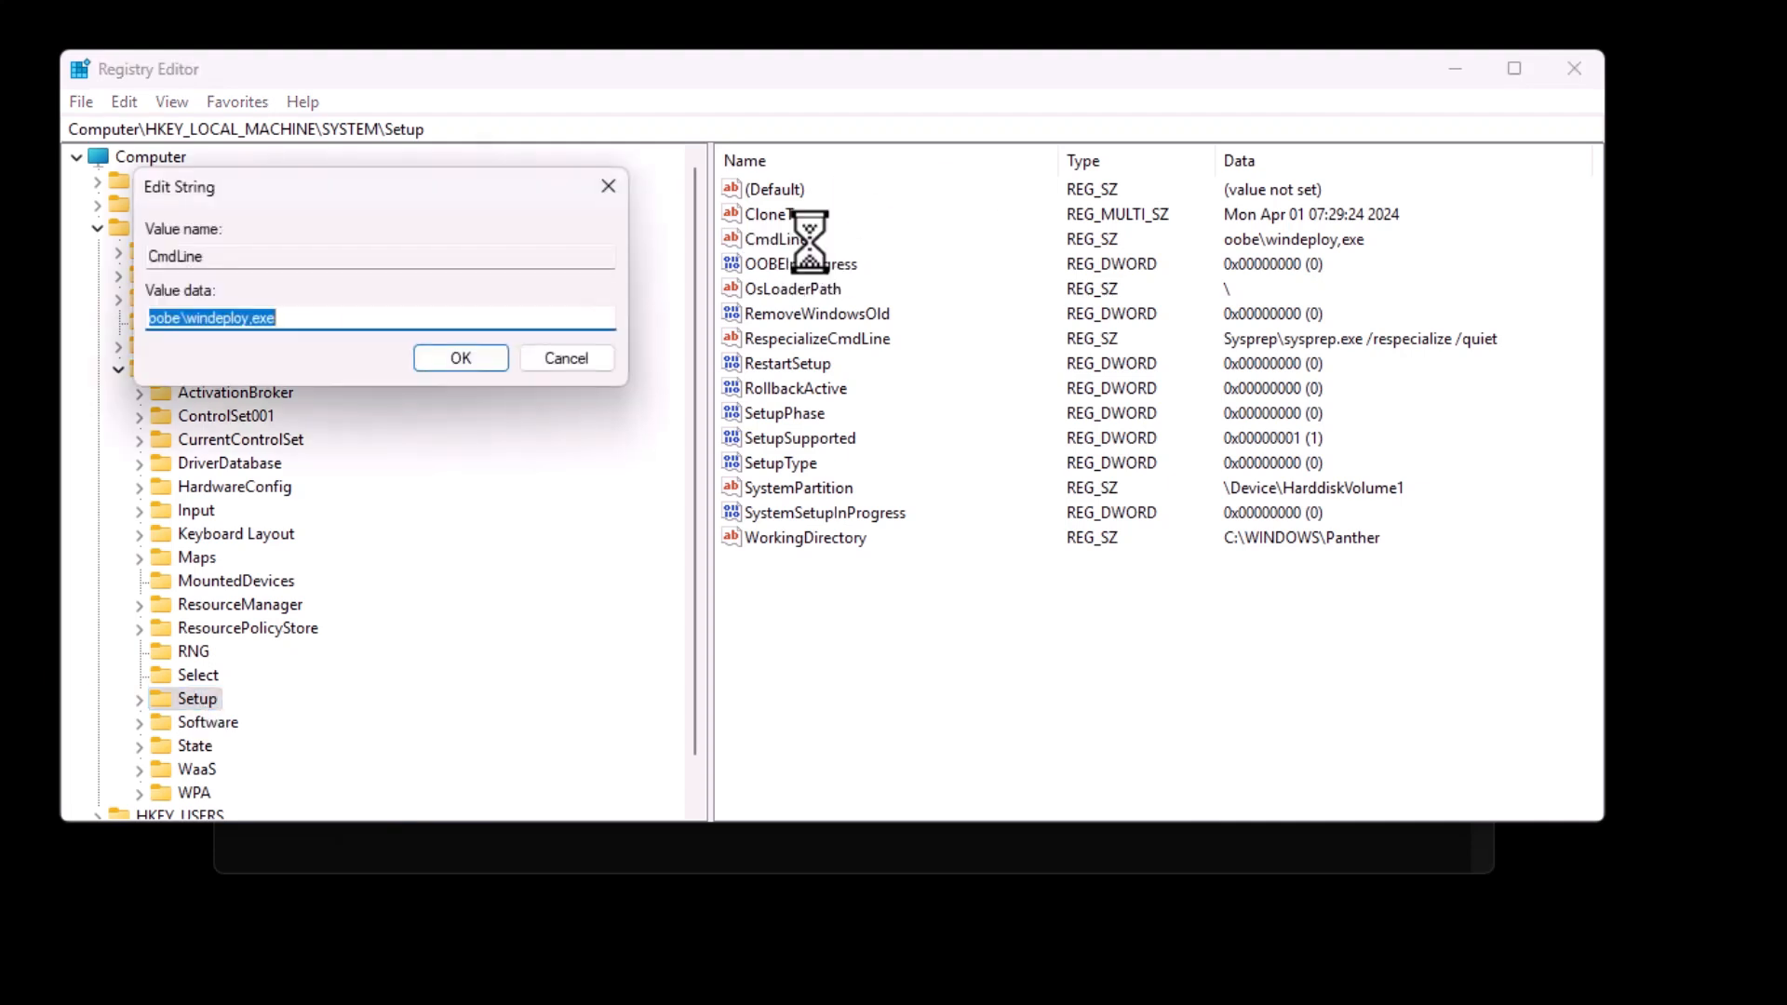
left_click(459, 356)
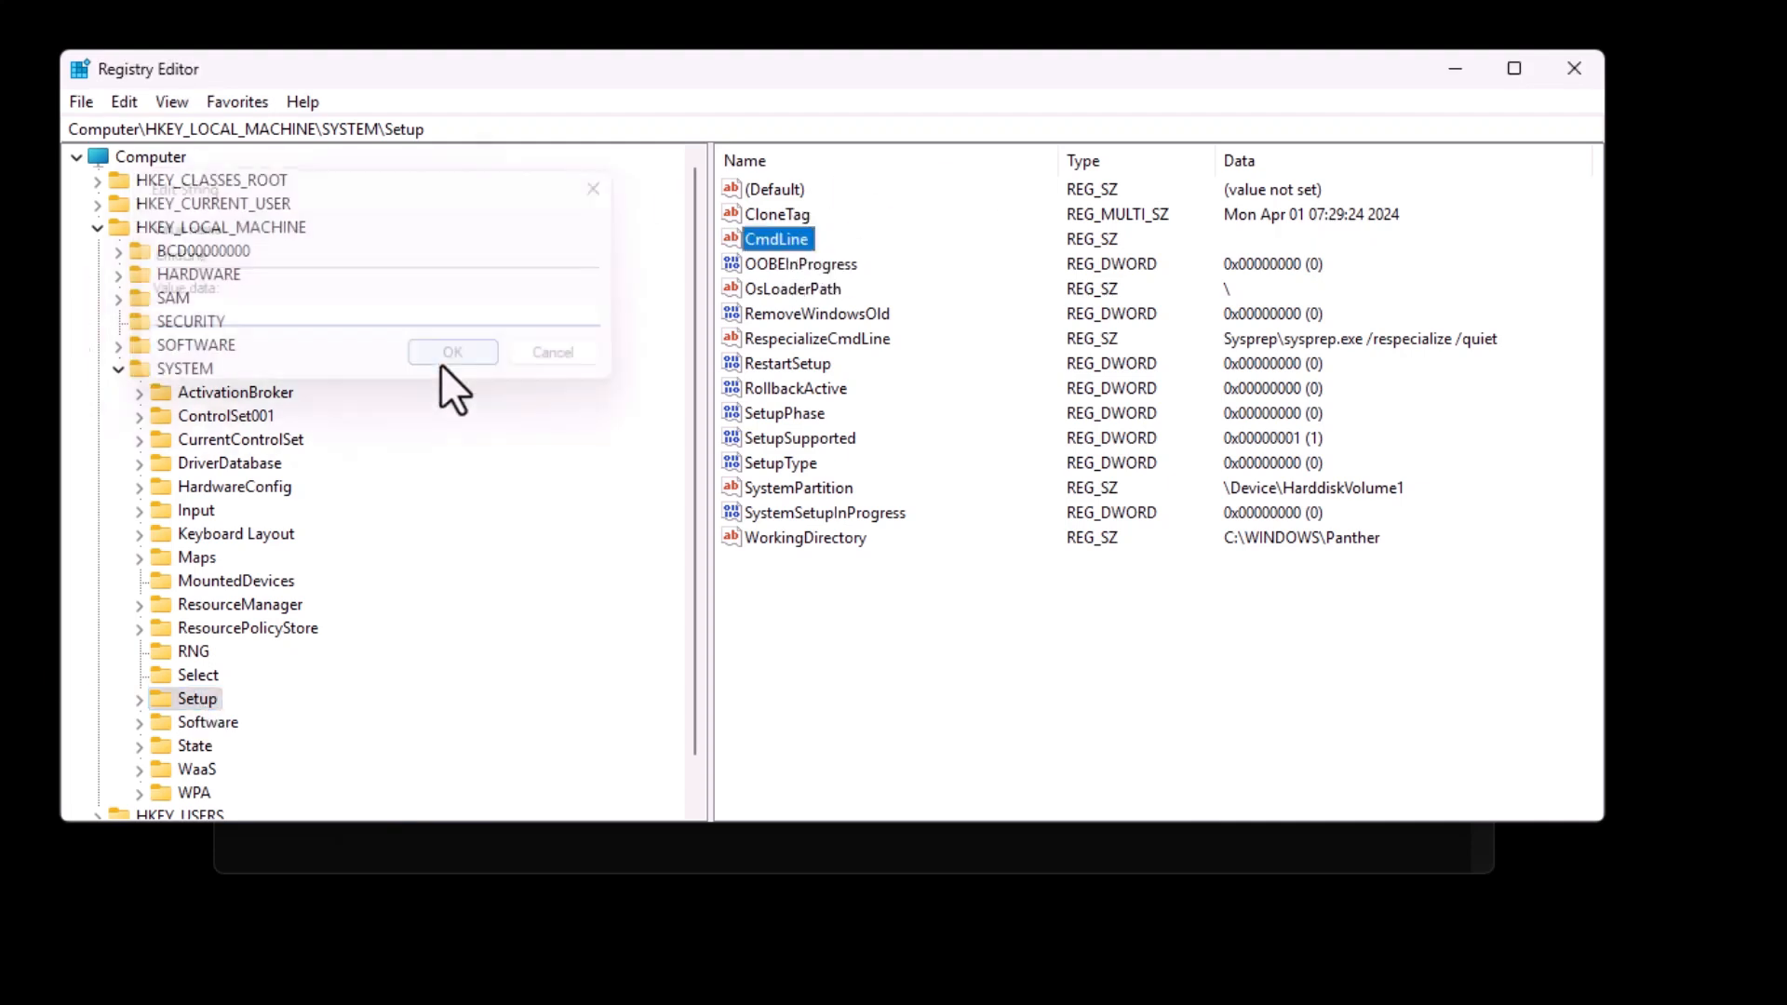
left_click(452, 351)
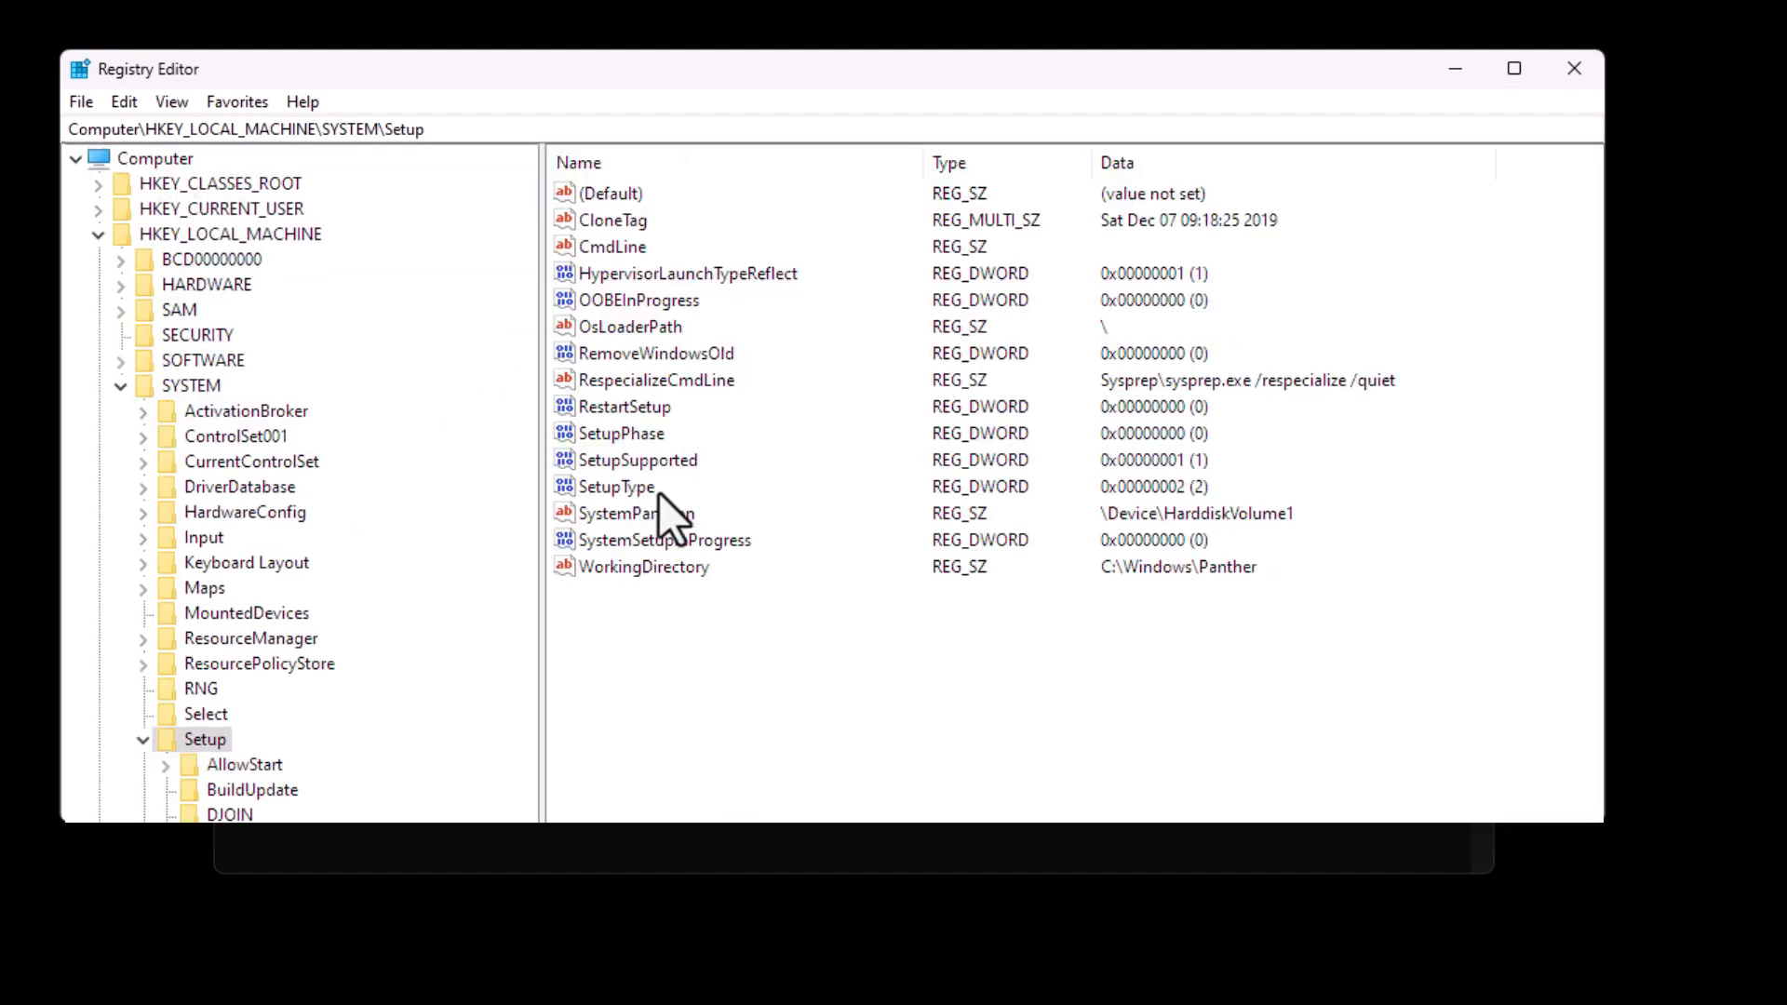
Set SetupType and SystemSetupInProgress to 0.
double_click(619, 487)
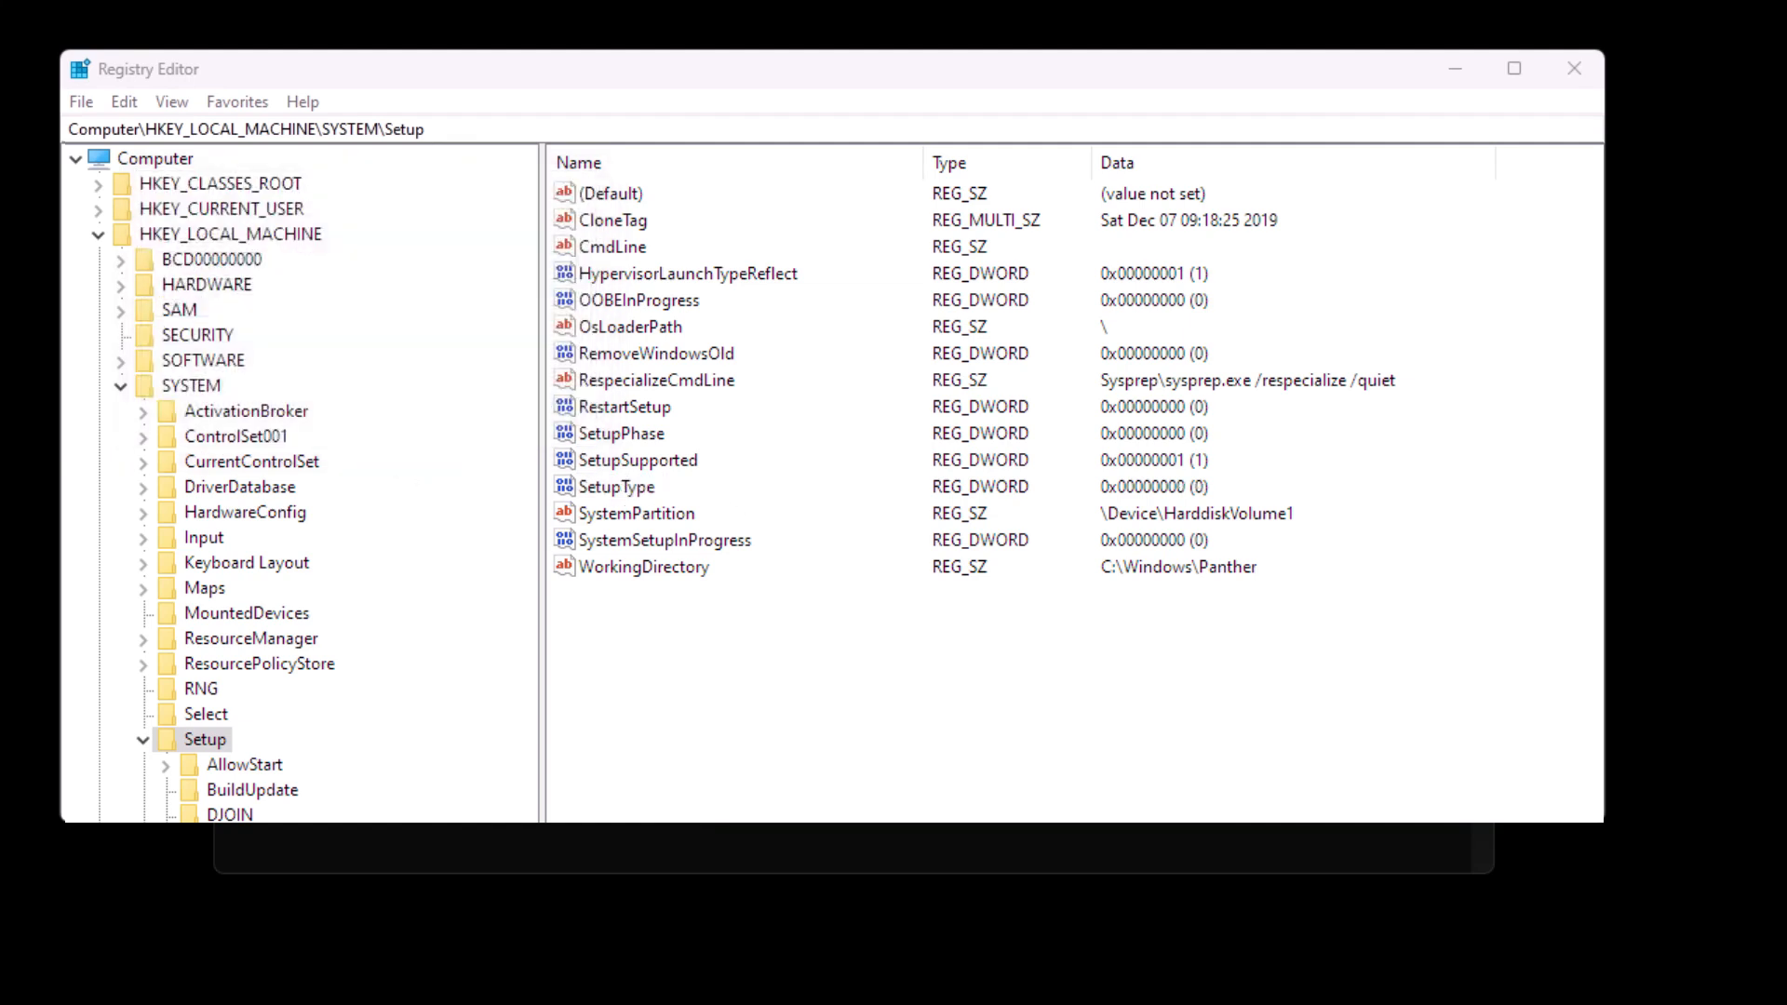
double_click(664, 539)
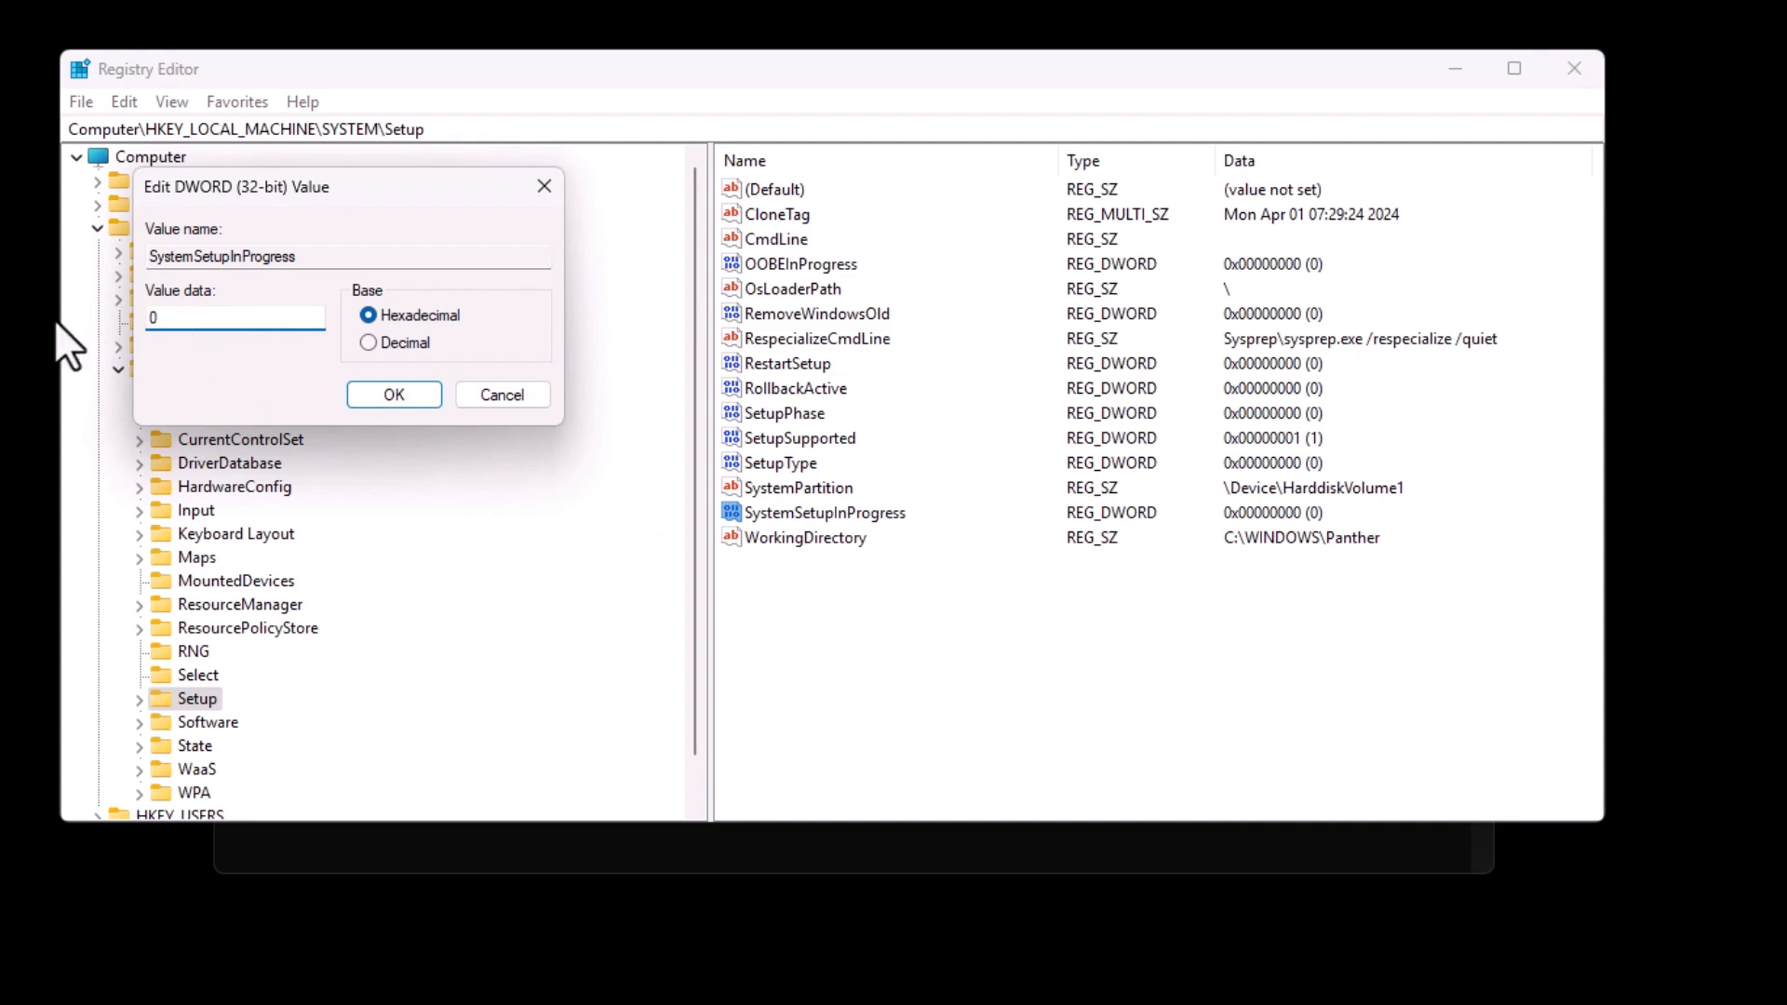
left_click(393, 393)
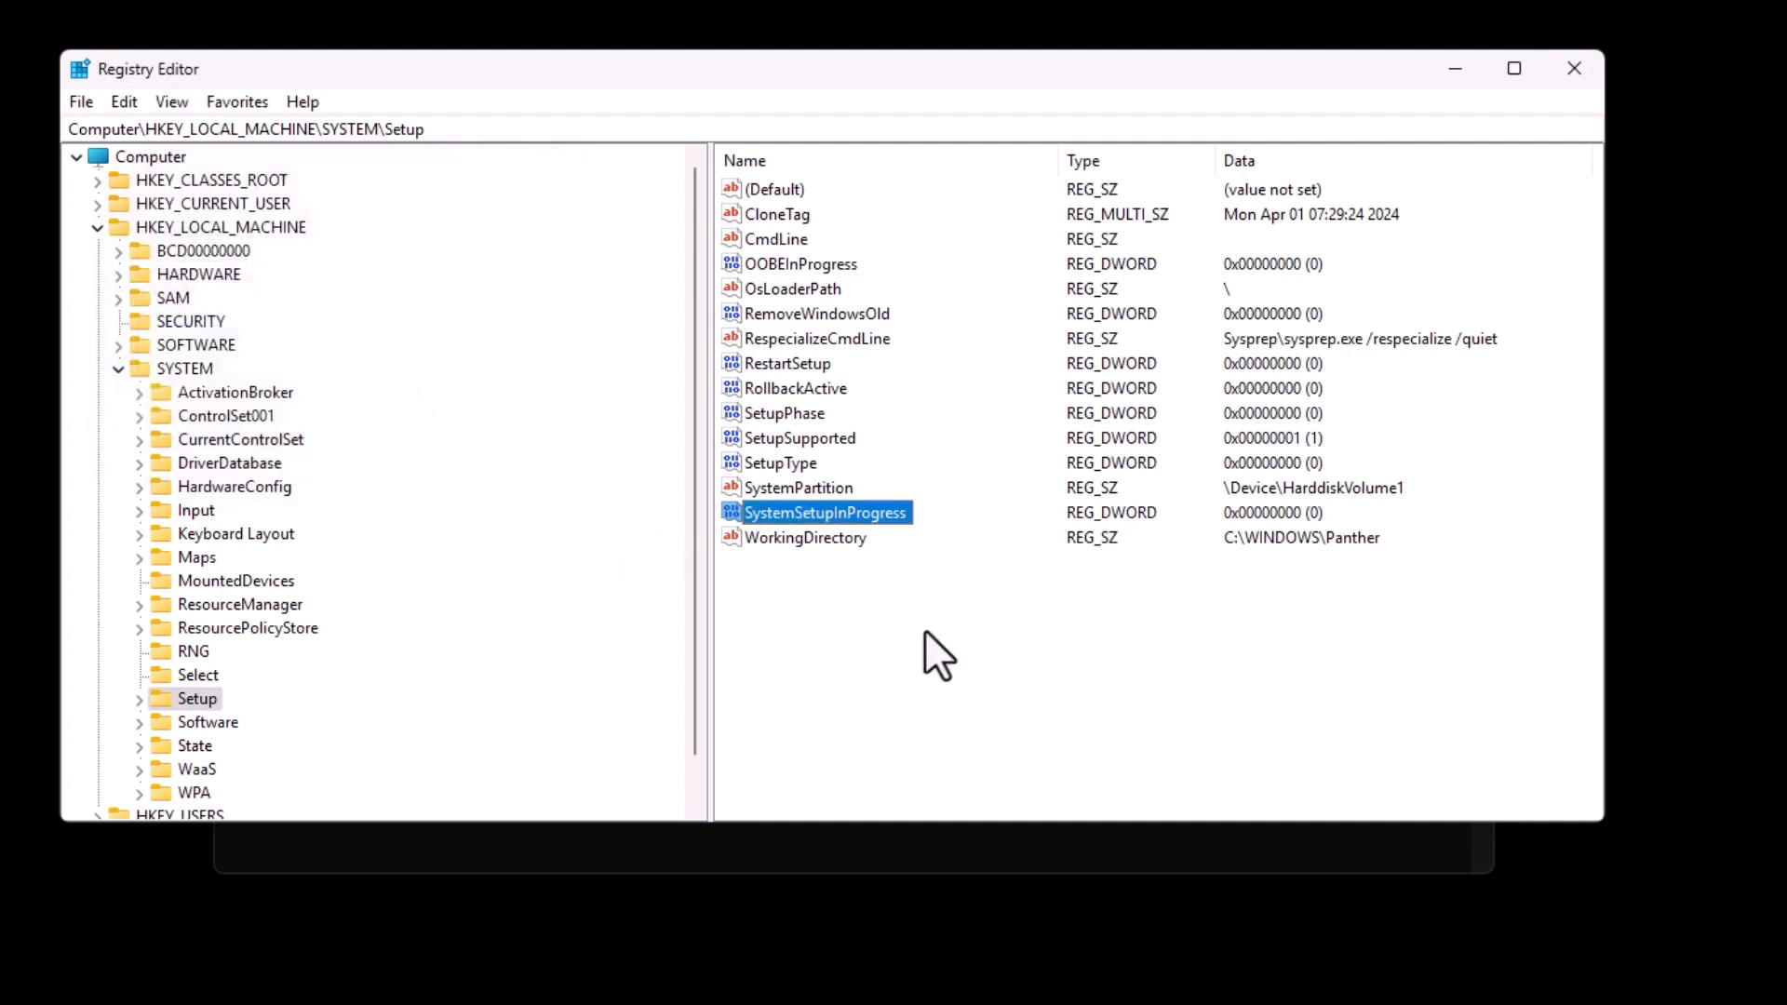
mouse_move(1046, 826)
type("net")
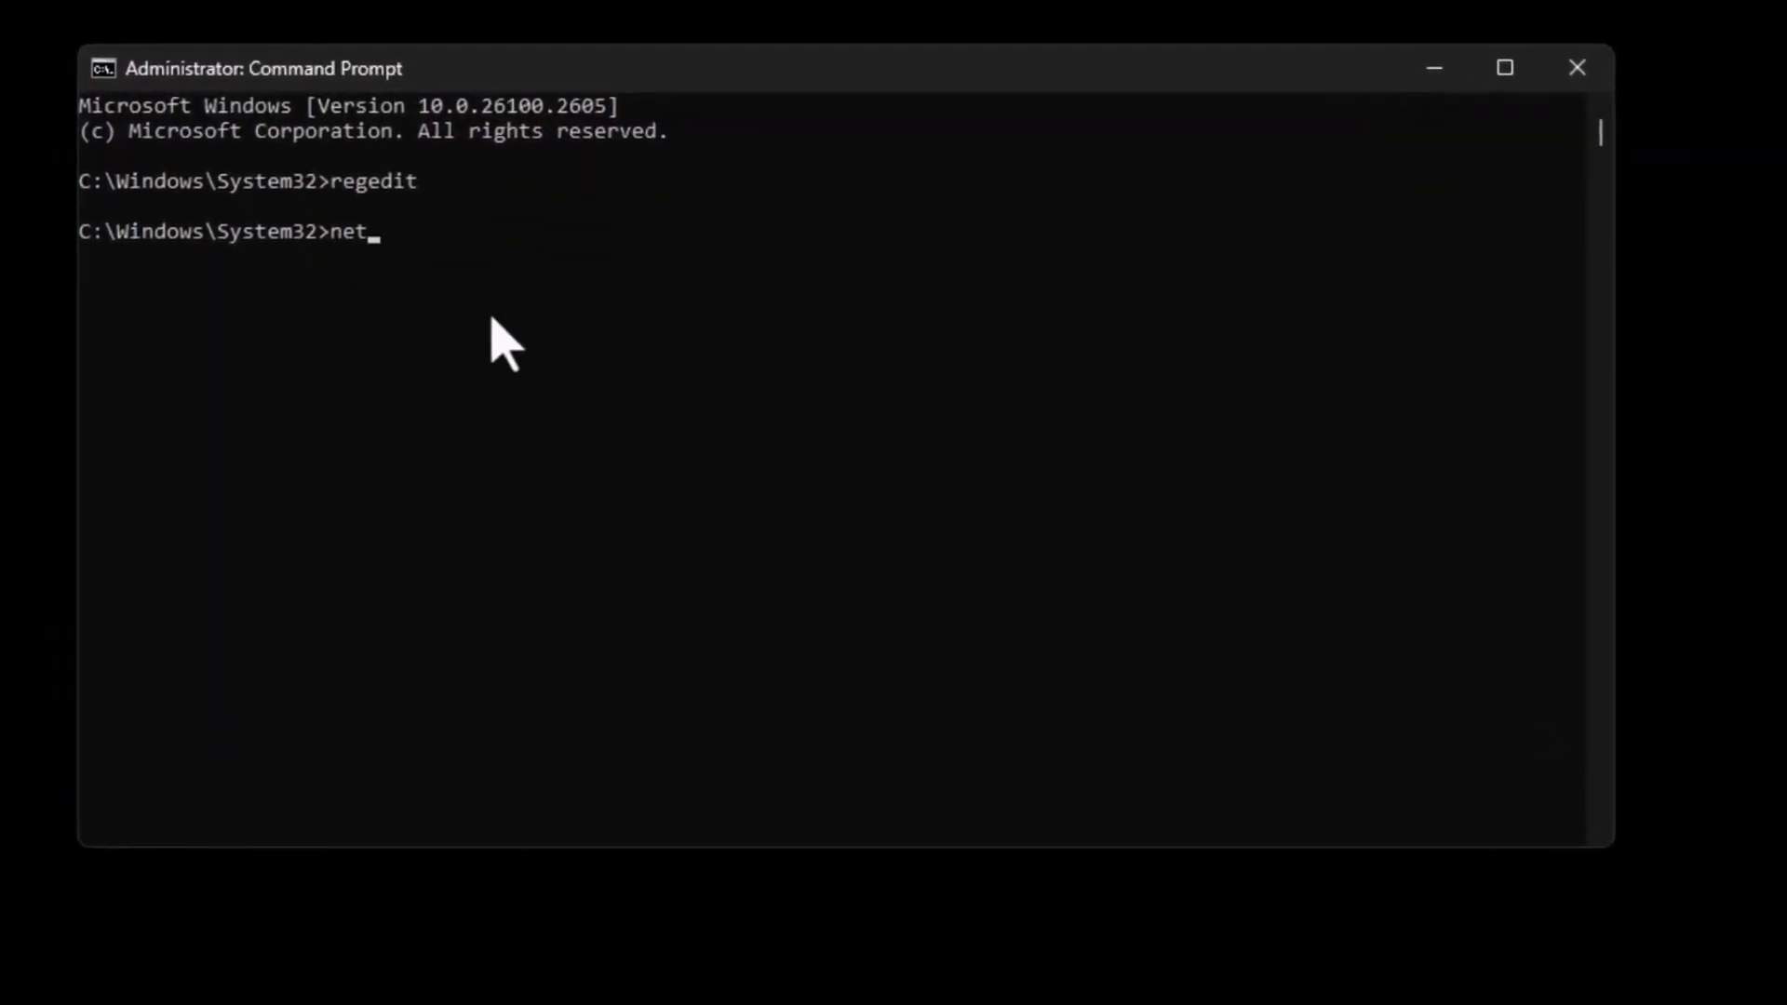
Run 'net user administrator /active:yes' and dismiss the install error to restart.
type("user administrator")
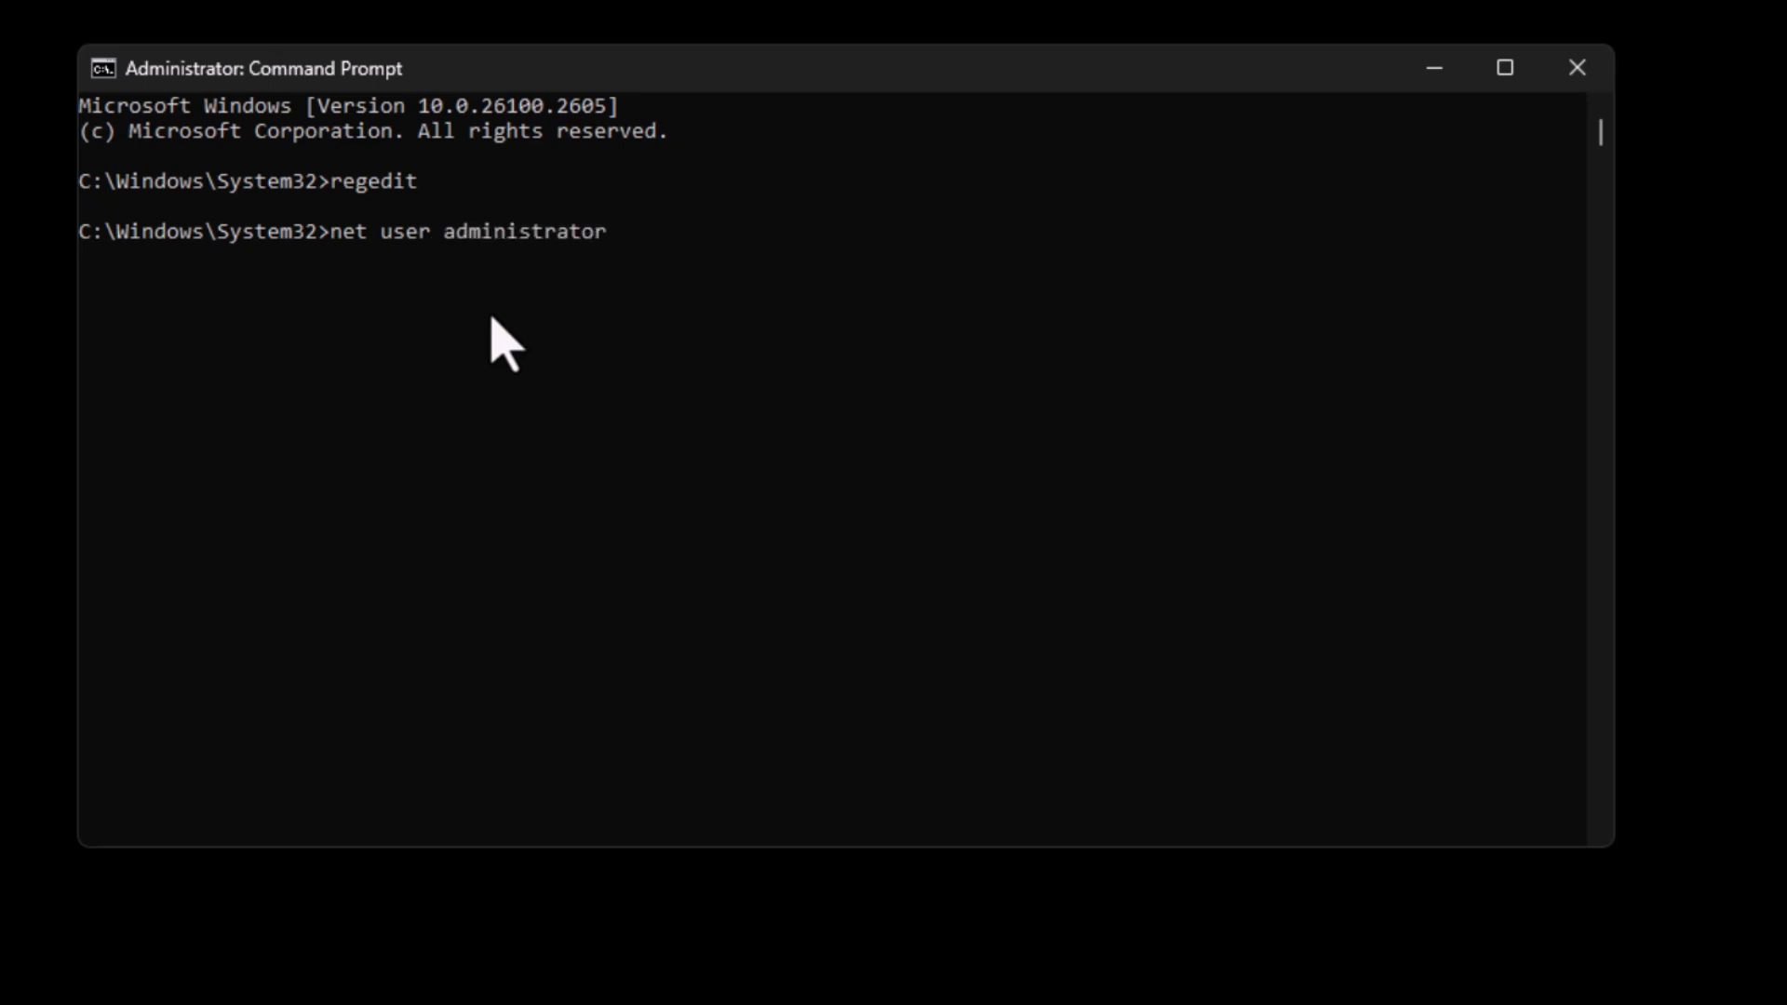
type("/active:yes")
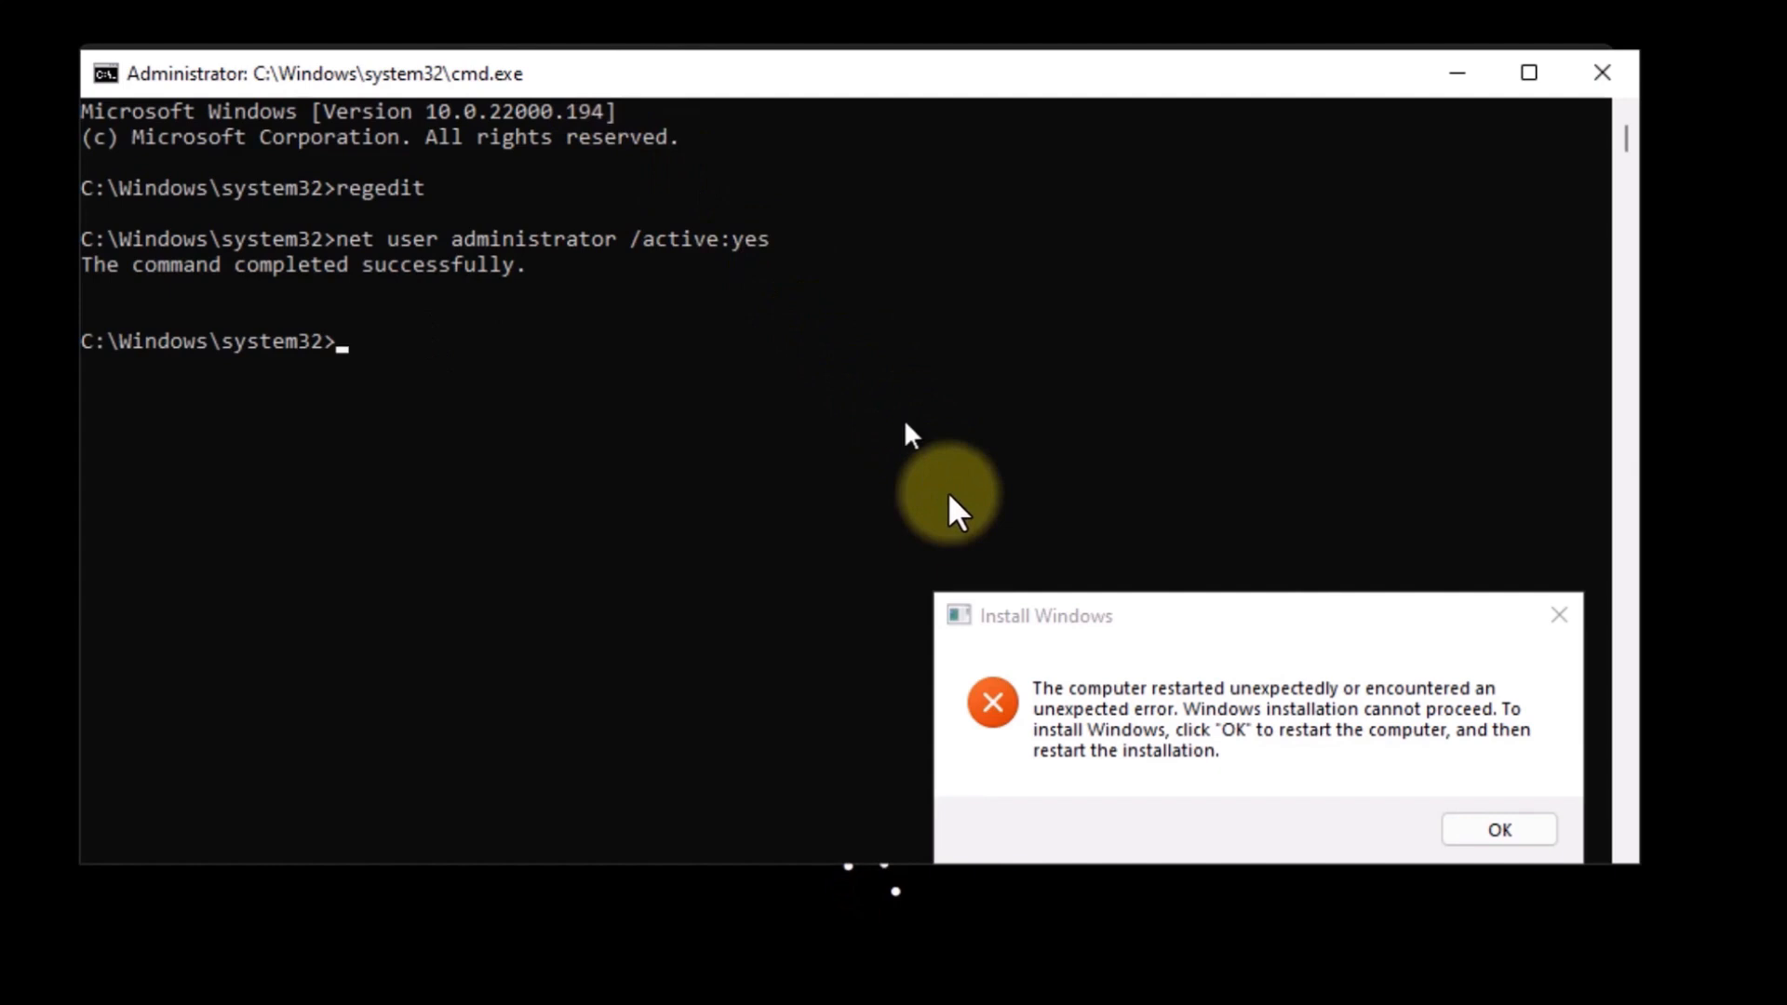
left_click(1497, 828)
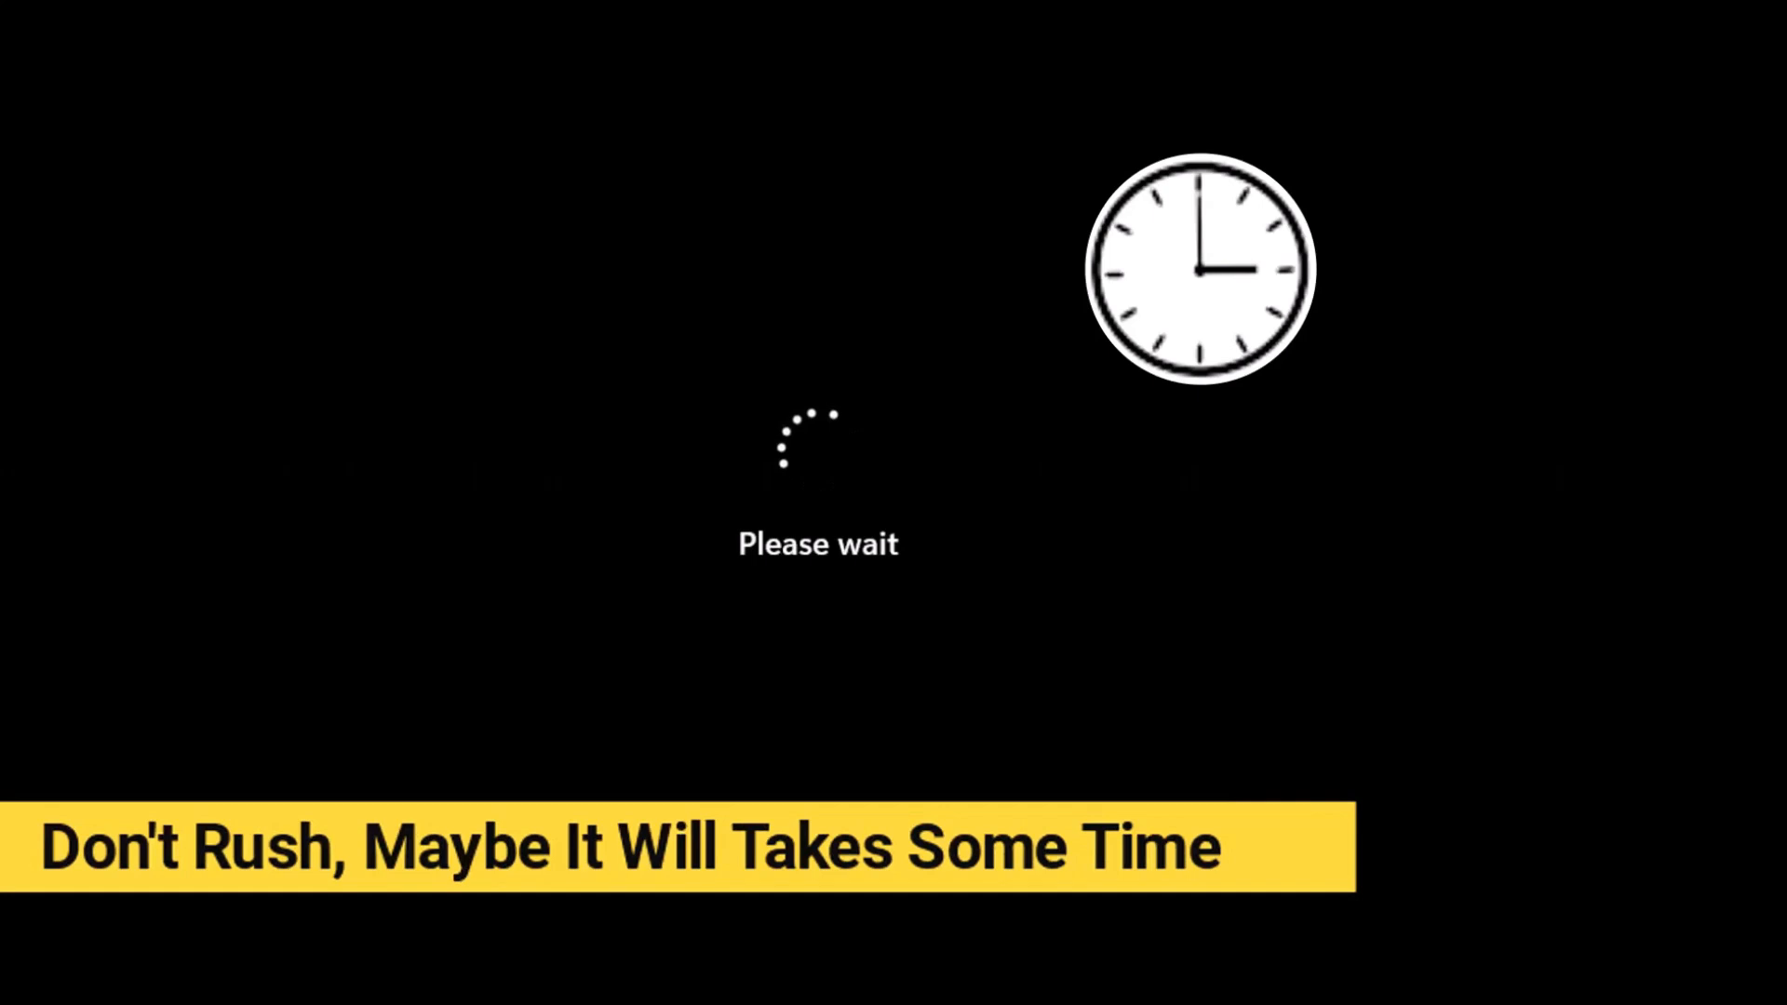